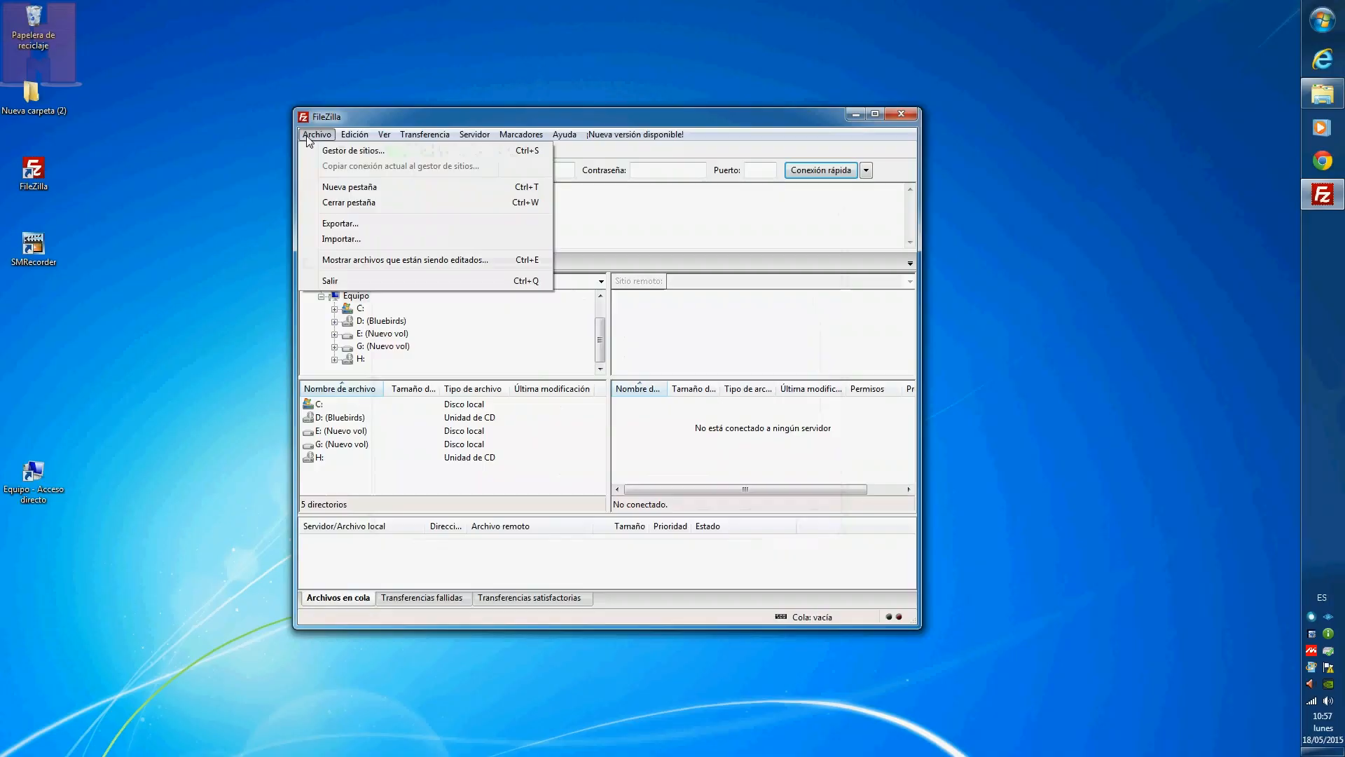
Connect from the Site Manager to the saved Pi at 192.168.1.7 over SFTP as pi, entering the password
click(353, 150)
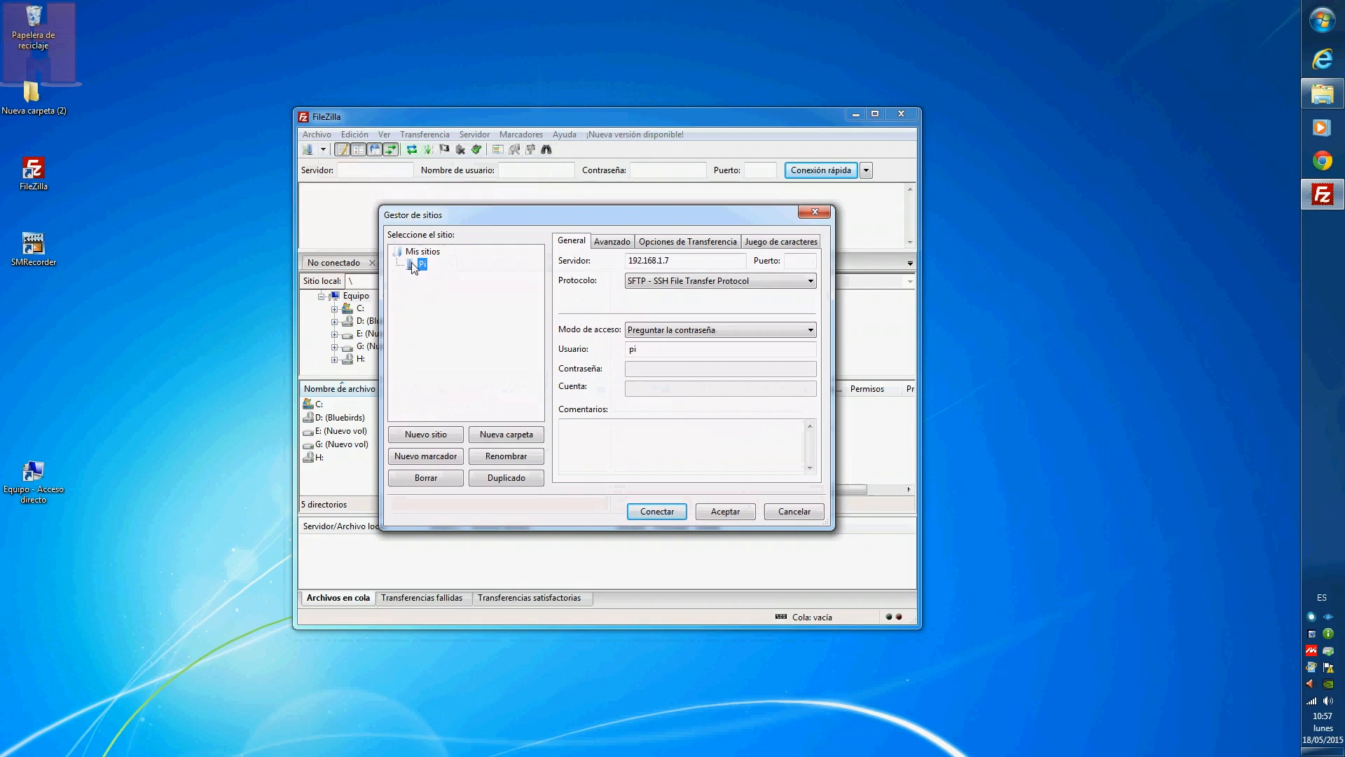
click(425, 434)
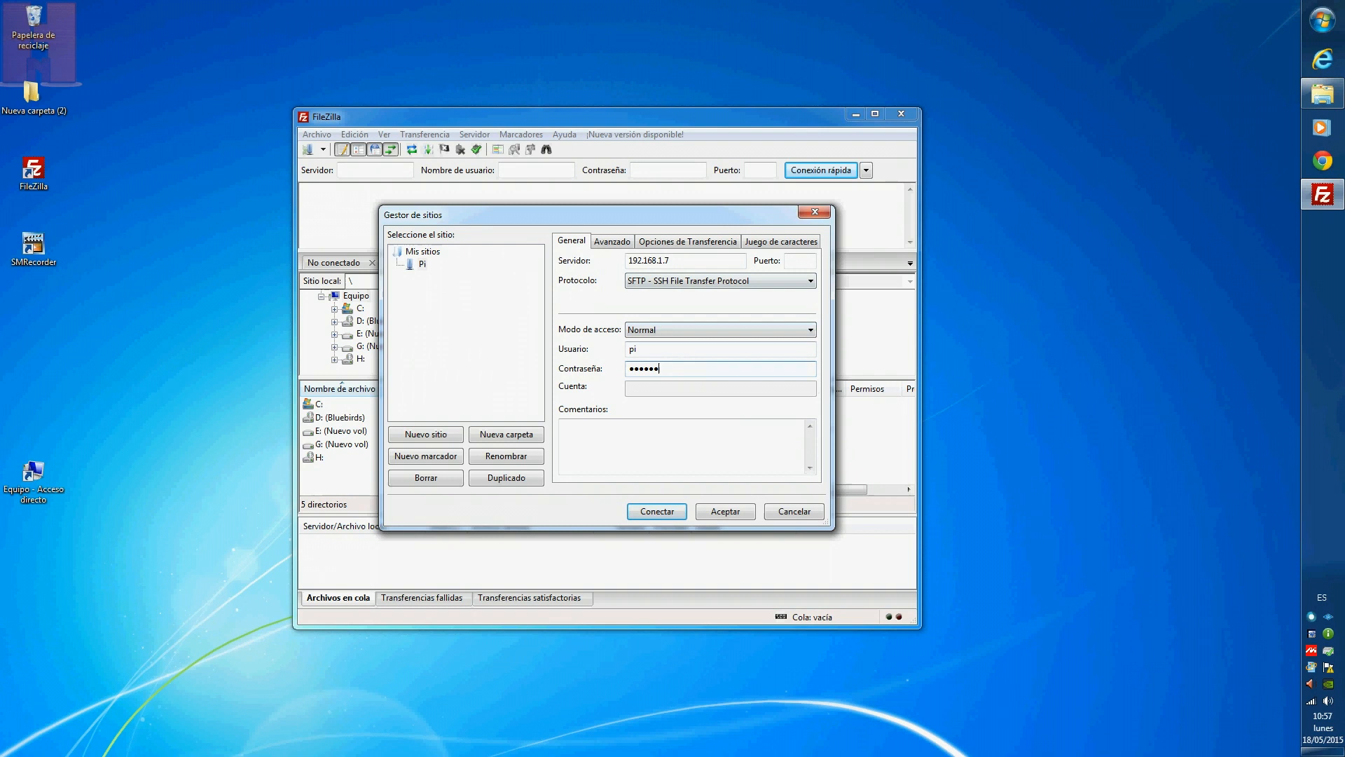
click(656, 510)
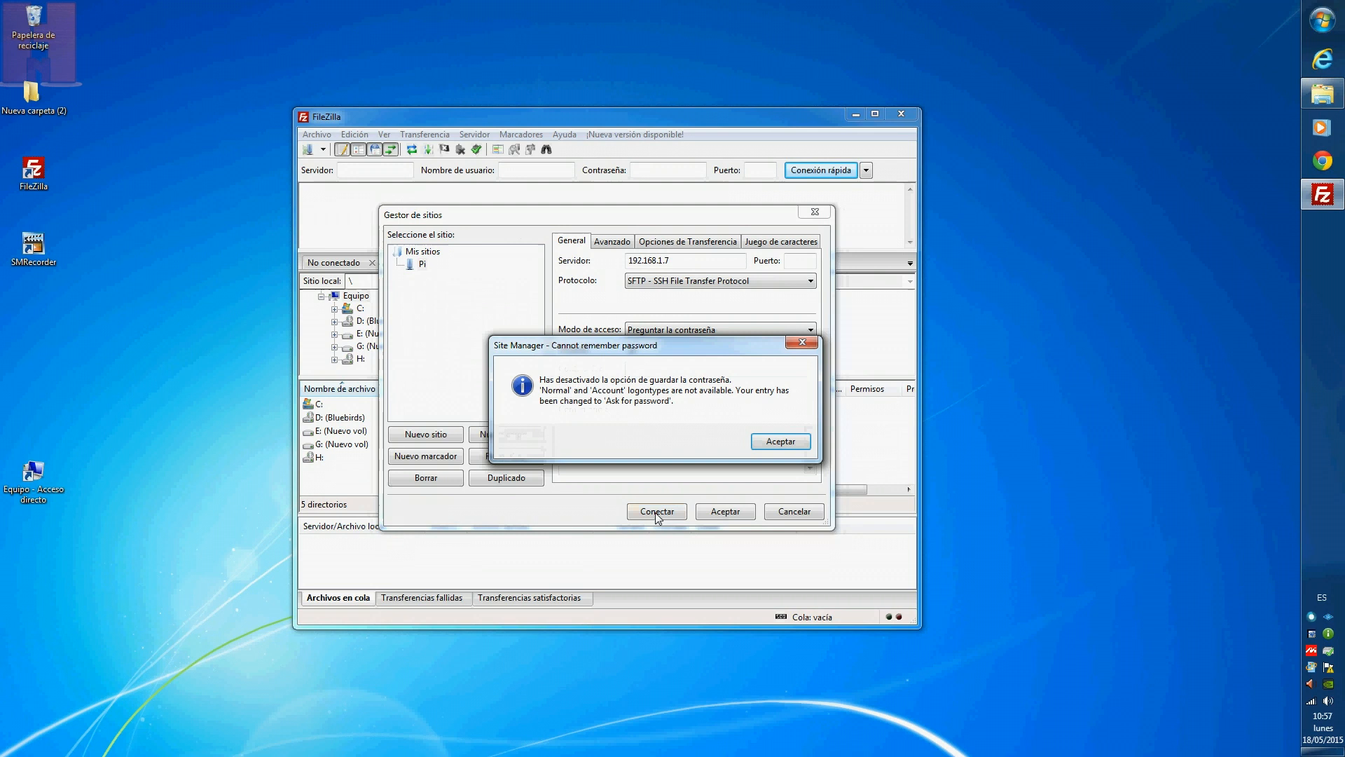
click(780, 441)
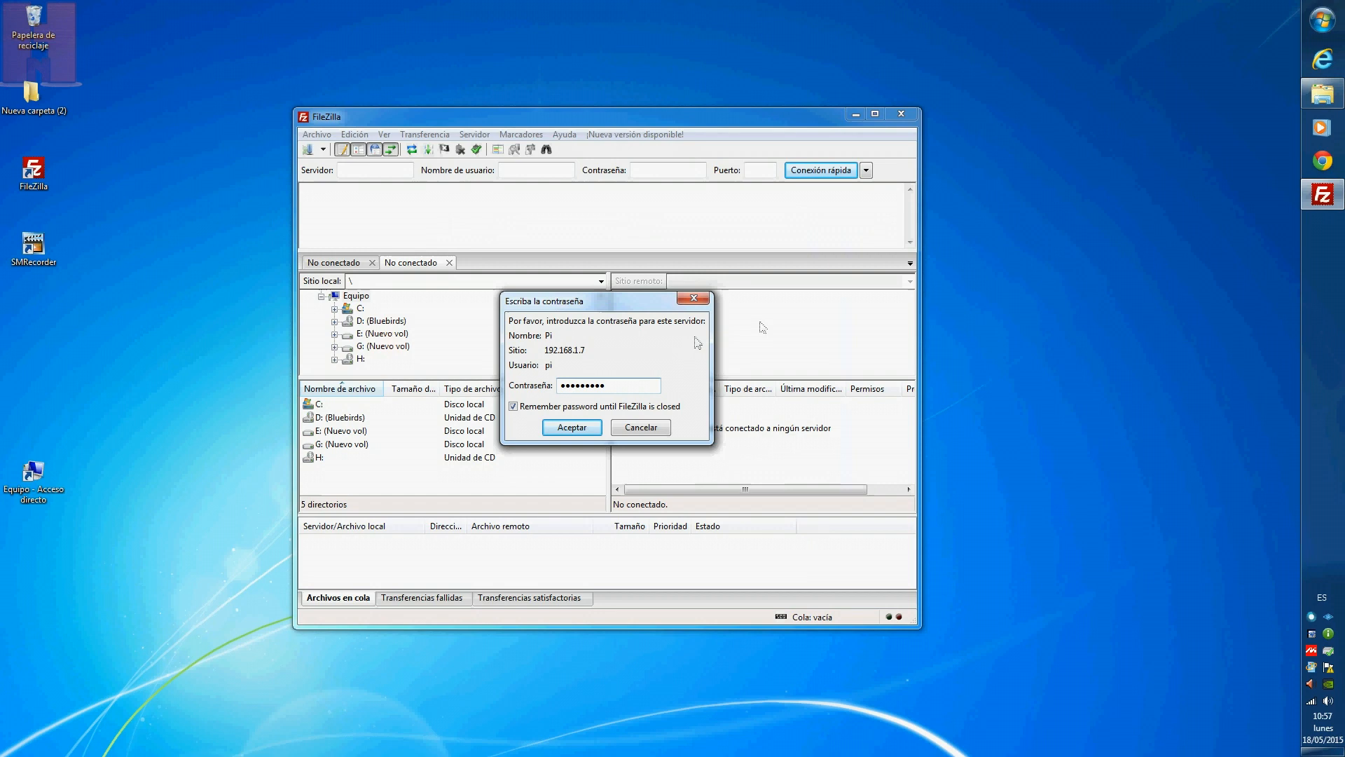
click(570, 426)
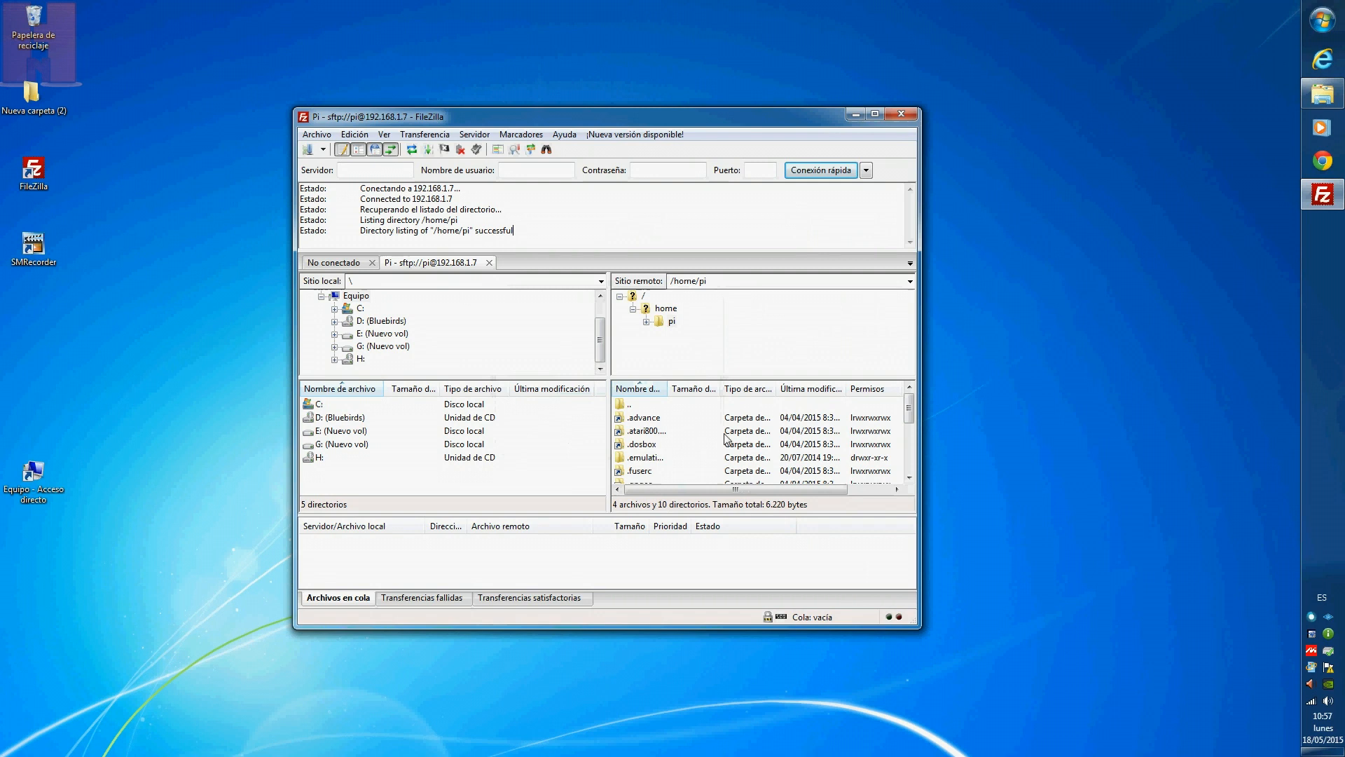
Browse the remote pane from /home/pi into RetroPie/roms and enter the snes folder
click(644, 417)
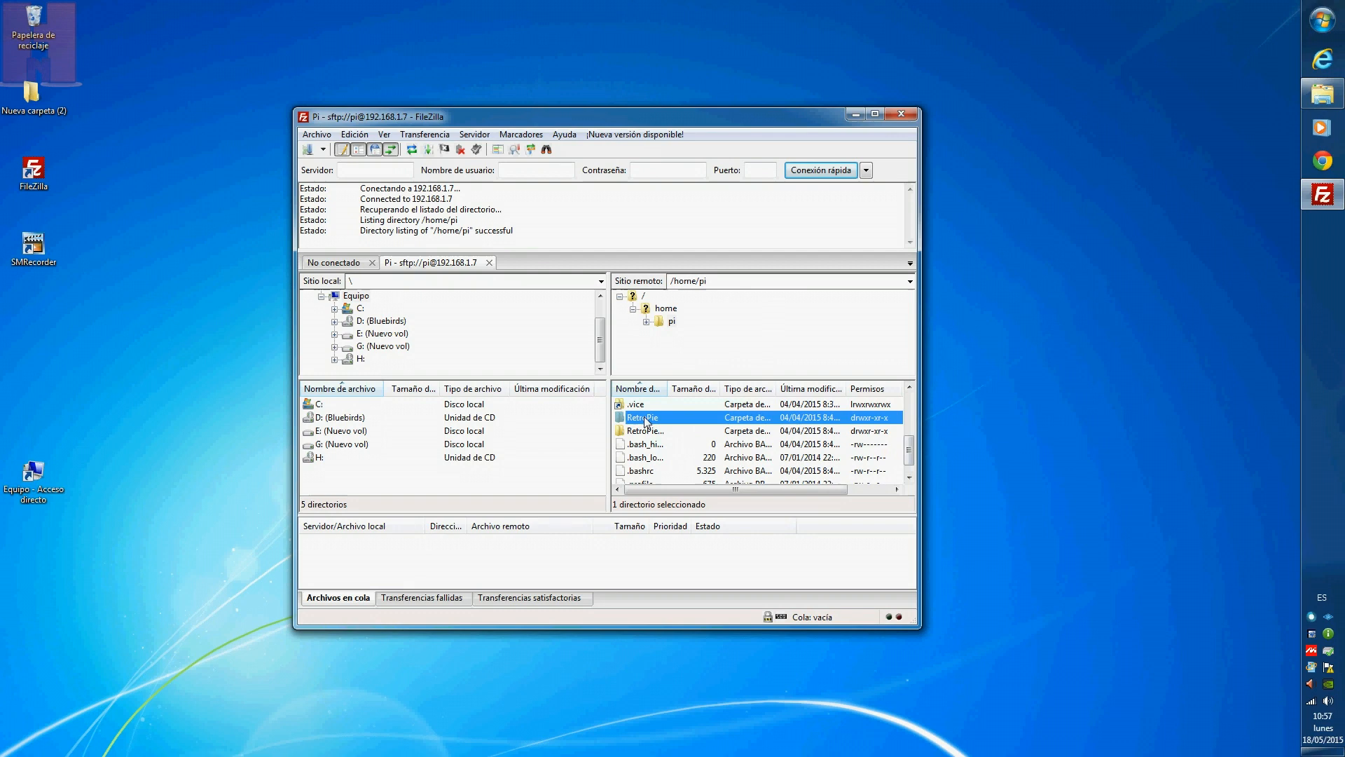
double_click(643, 418)
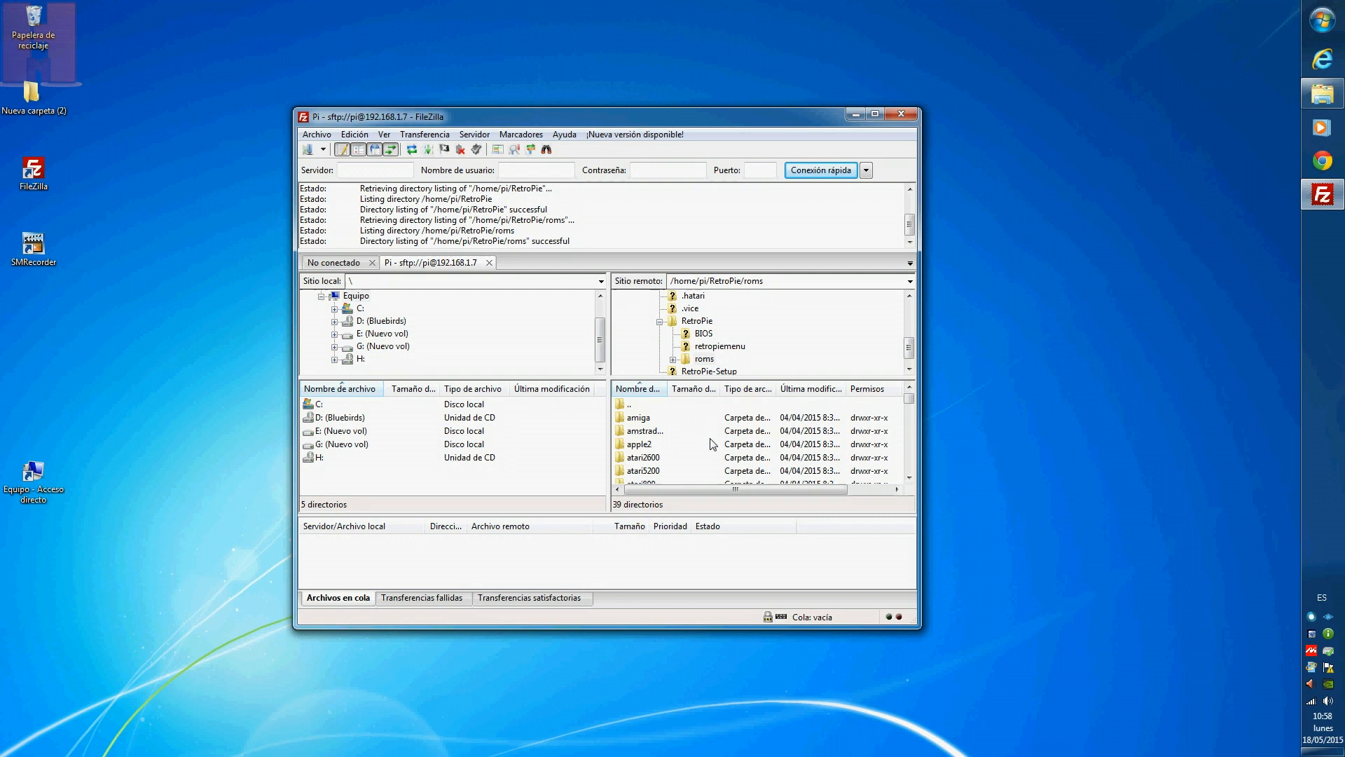
scroll(down, 3)
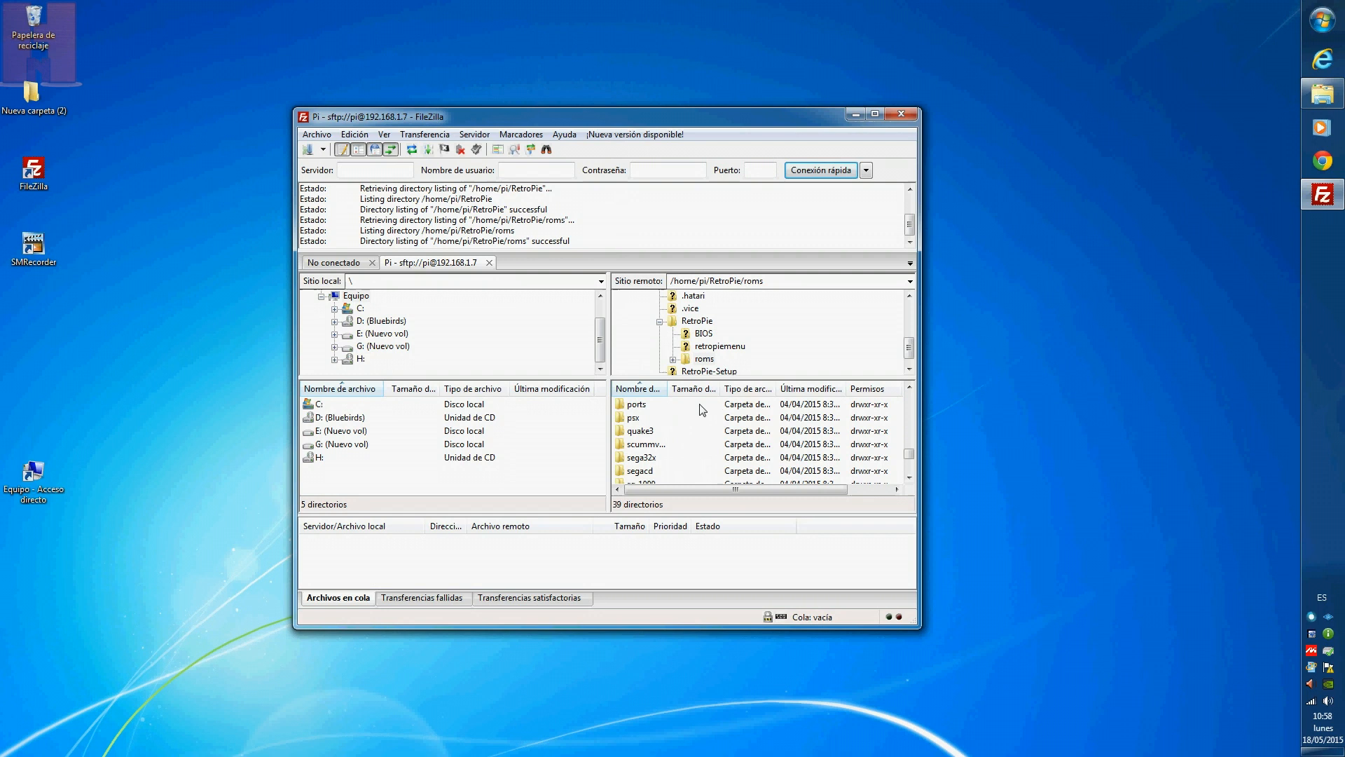
double_click(716, 358)
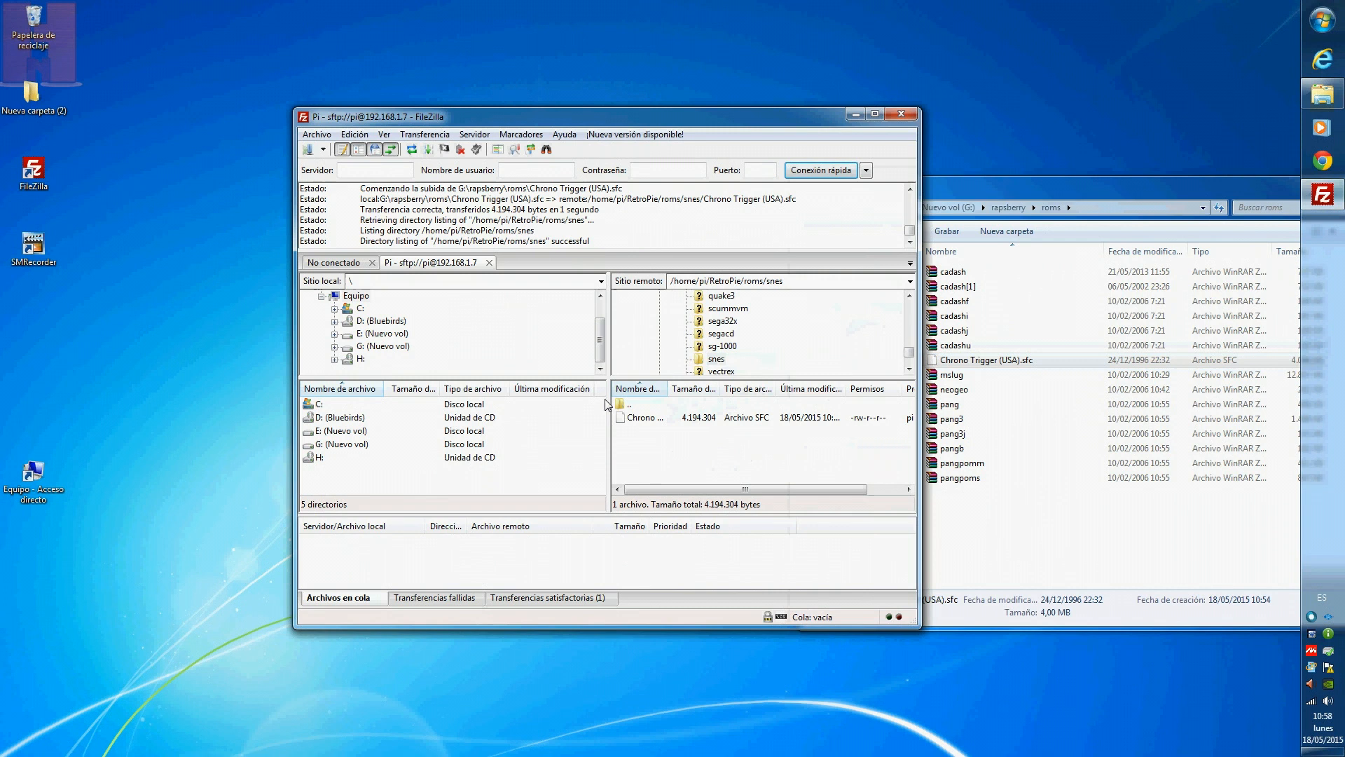
Go back up to roms and enter the mame-mame4all folder with its artwork and samples subfolders
double_click(631, 403)
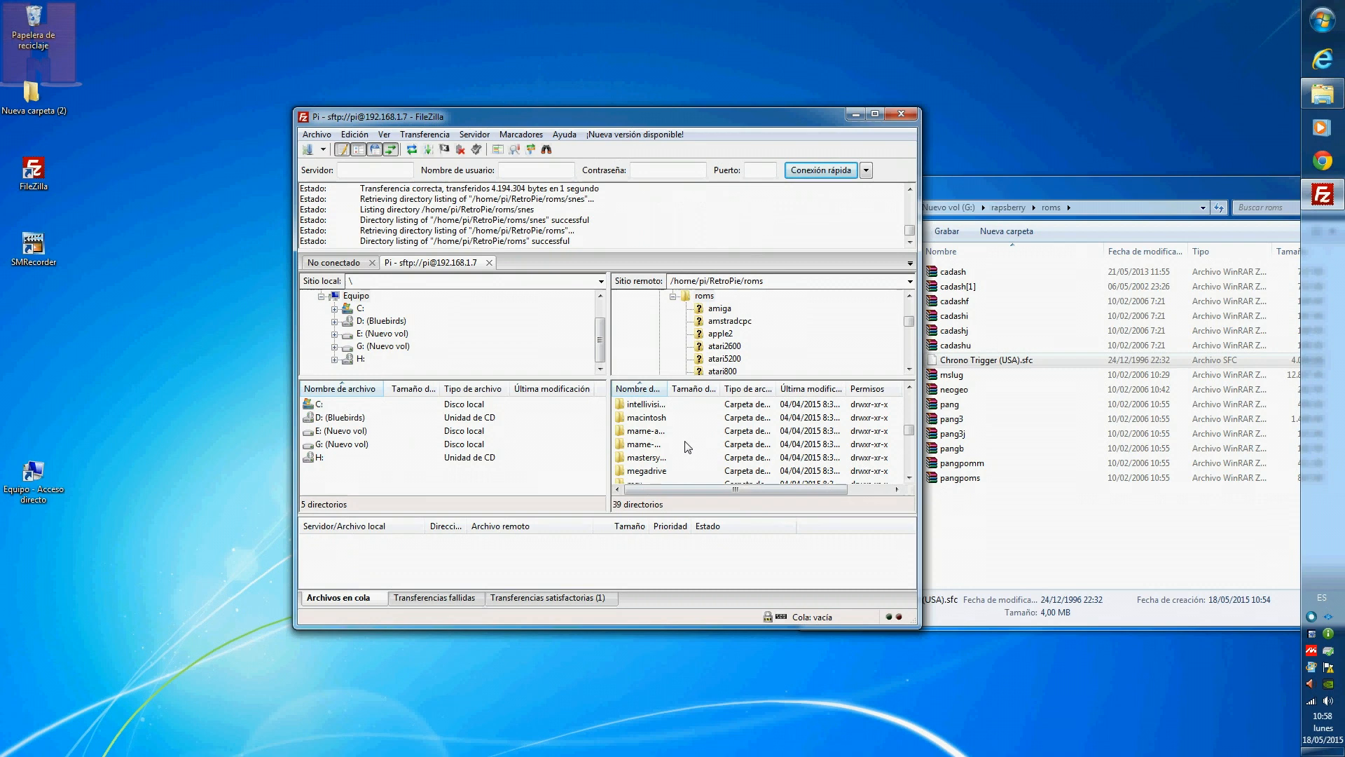
double_click(645, 444)
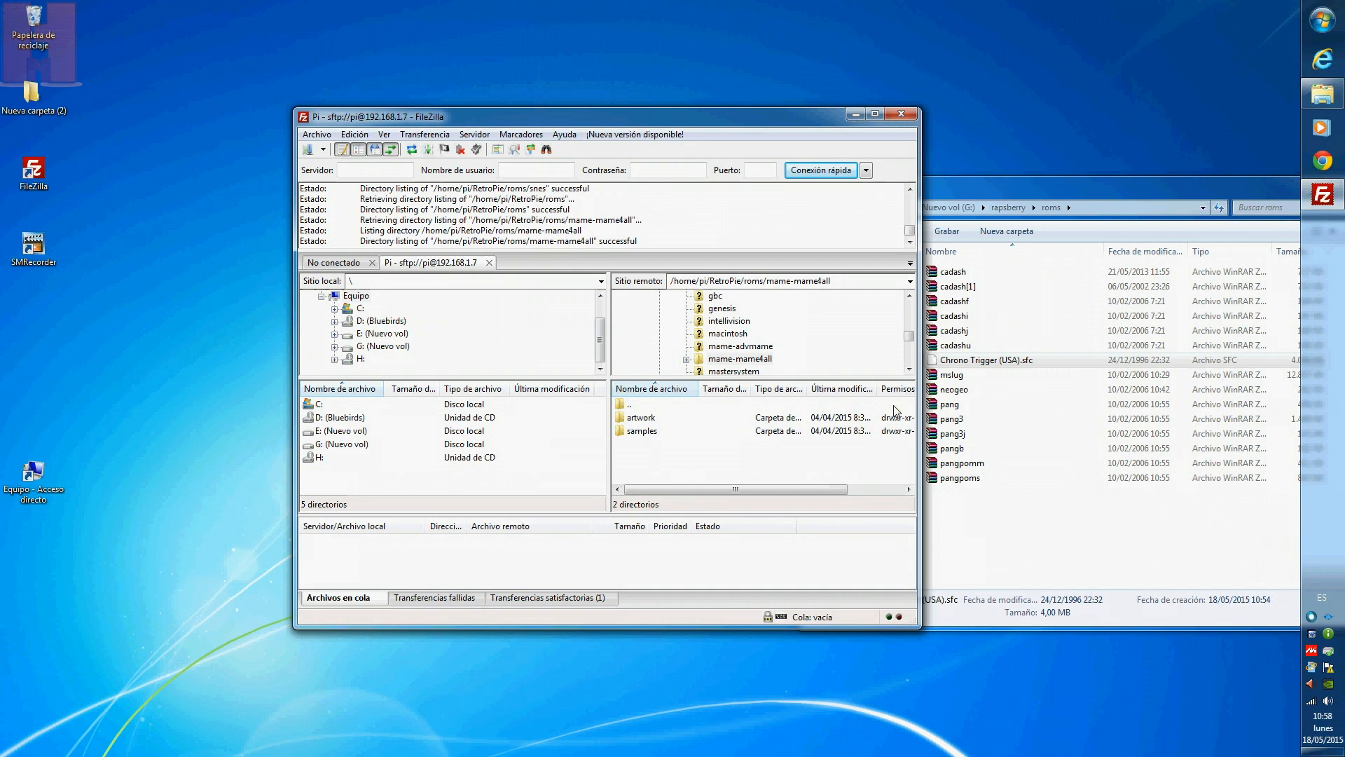